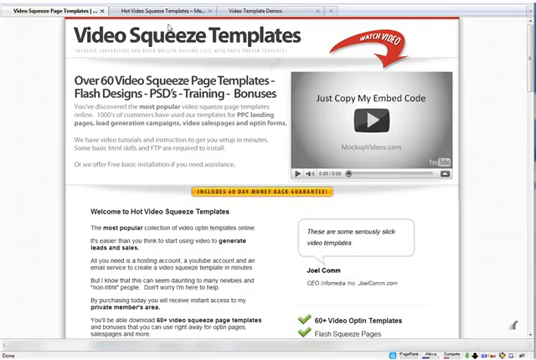
Step: Open the Video Template Demos page listing templates beside the Retire At Only 25 sample
{"action": "left_click", "coordinate": [256, 12]}
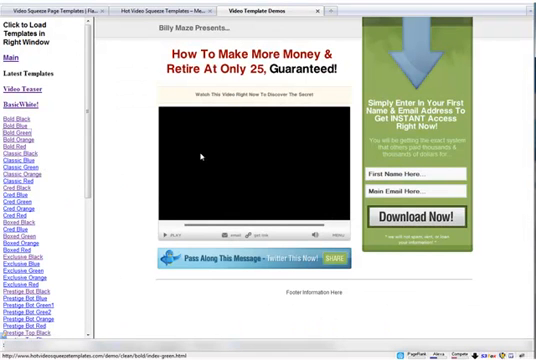
Step: Load the Extremely Limited Time Offer 'Make More Money GUARANTEED' template from the list
{"action": "left_click", "coordinate": [28, 88]}
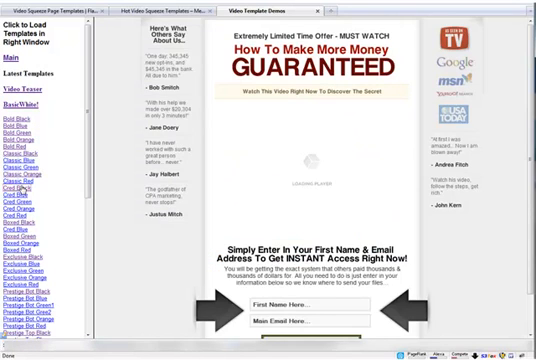
Step: Preview the red-arrow template variant, then the dark Fast Cash On Demand template
{"action": "scroll", "scroll_direction": "down", "scroll_amount": 3}
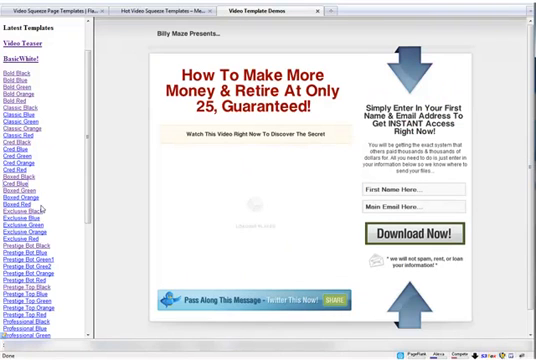
{"action": "left_click", "coordinate": [20, 192]}
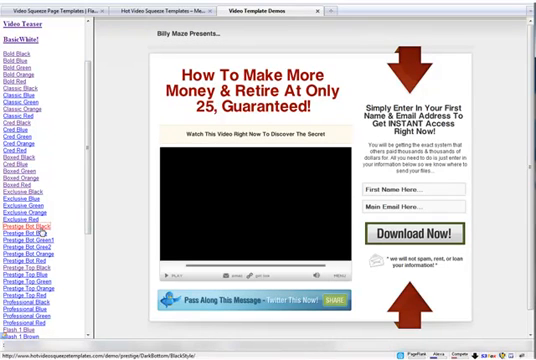
{"action": "left_click", "coordinate": [30, 228]}
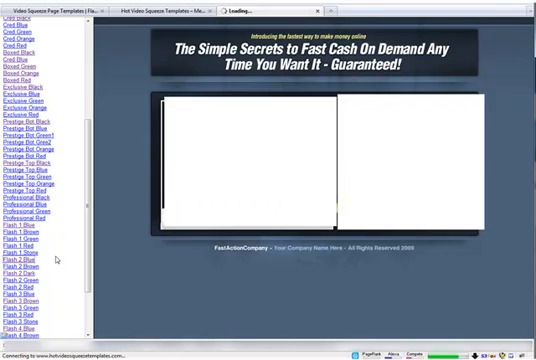
Step: Load Dan Nickerson's 22 Day Internet Marketing Bootcamp template with its video area
{"action": "left_click", "coordinate": [280, 12]}
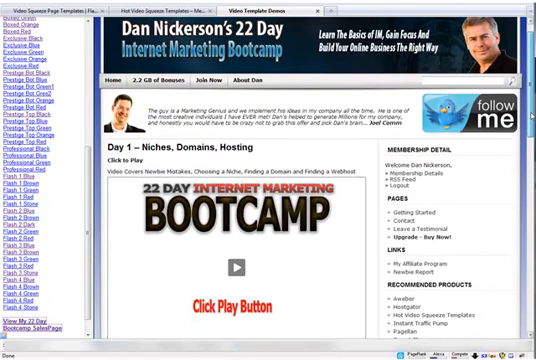
{"action": "scroll", "scroll_direction": "down", "scroll_amount": 3}
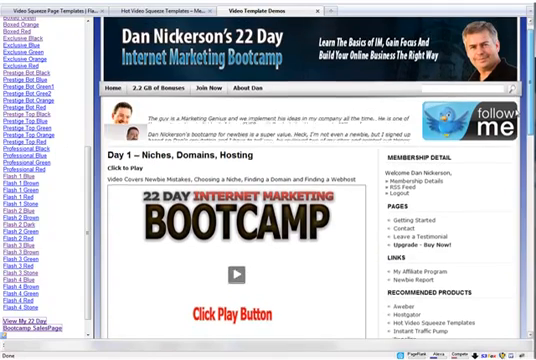
{"action": "scroll", "scroll_direction": "down", "scroll_amount": 3}
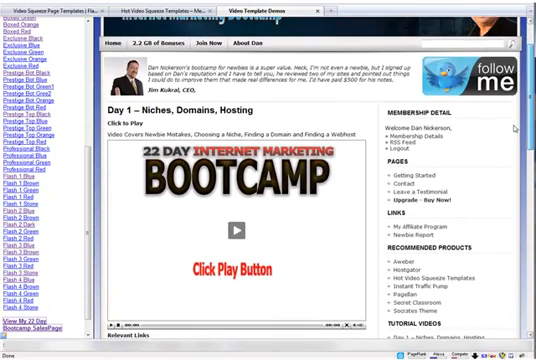